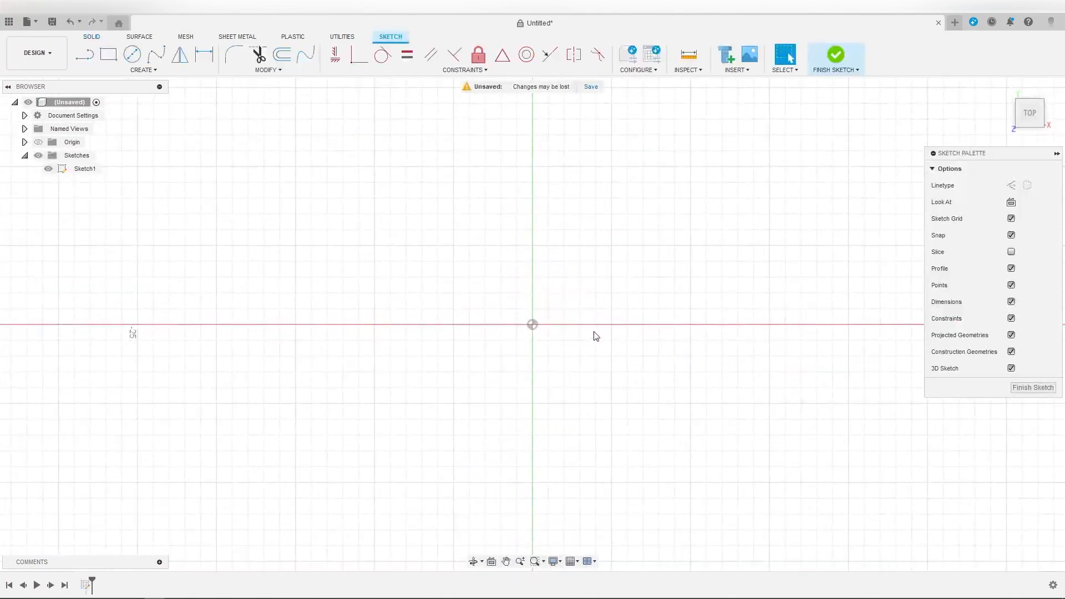
Step: Draw a 25 mm center-diameter circle on the origin
{"action": "left_click", "coordinate": [142, 69]}
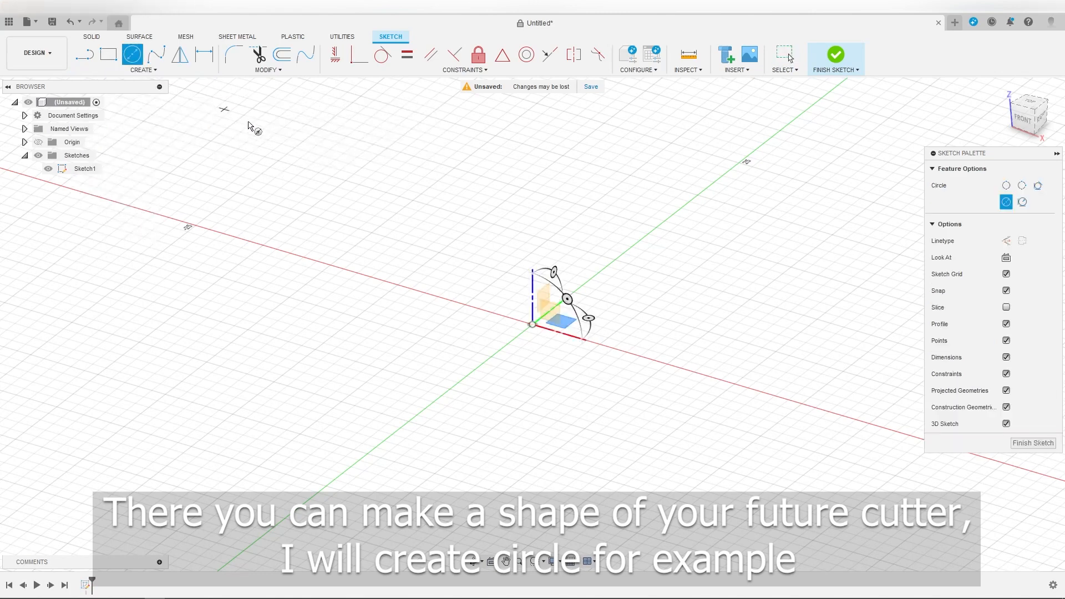
{"action": "left_click_drag", "start_coordinate": [531, 323], "coordinate": [649, 357]}
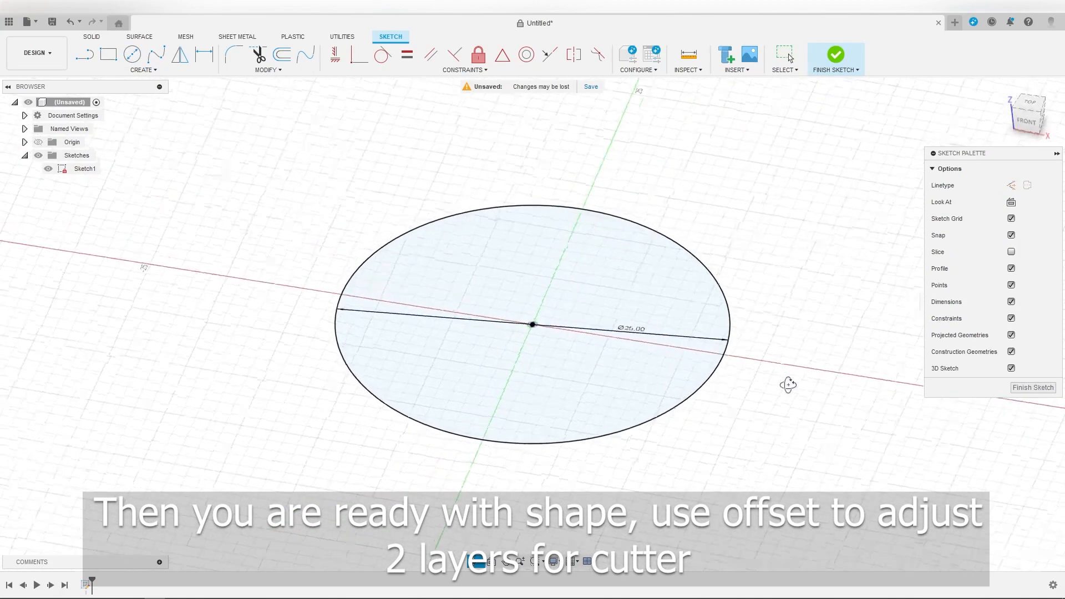
Step: Offset the circle outward into two rings at 1 mm and 2 mm, then finish the sketch
{"action": "left_click", "coordinate": [269, 69]}
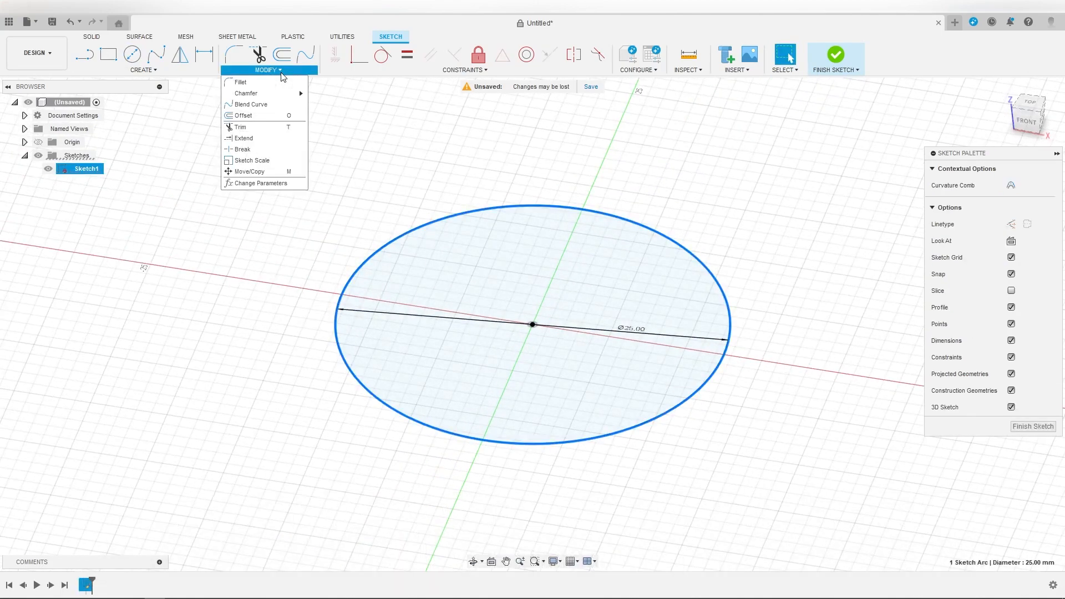
{"action": "left_click", "coordinate": [242, 115]}
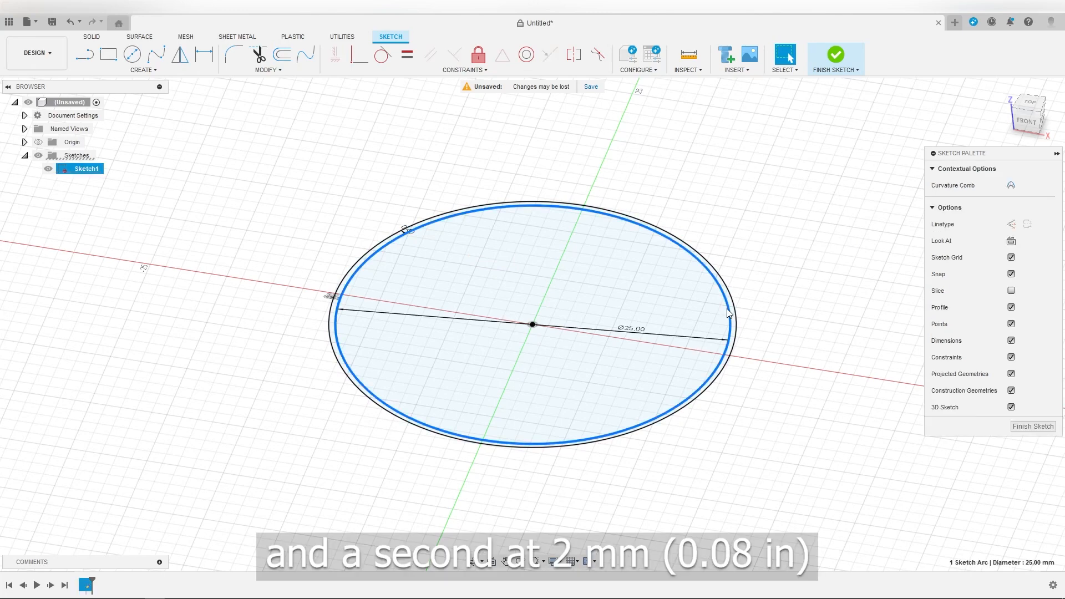
{"action": "left_click", "coordinate": [280, 54]}
{"action": "type", "text": "2"}
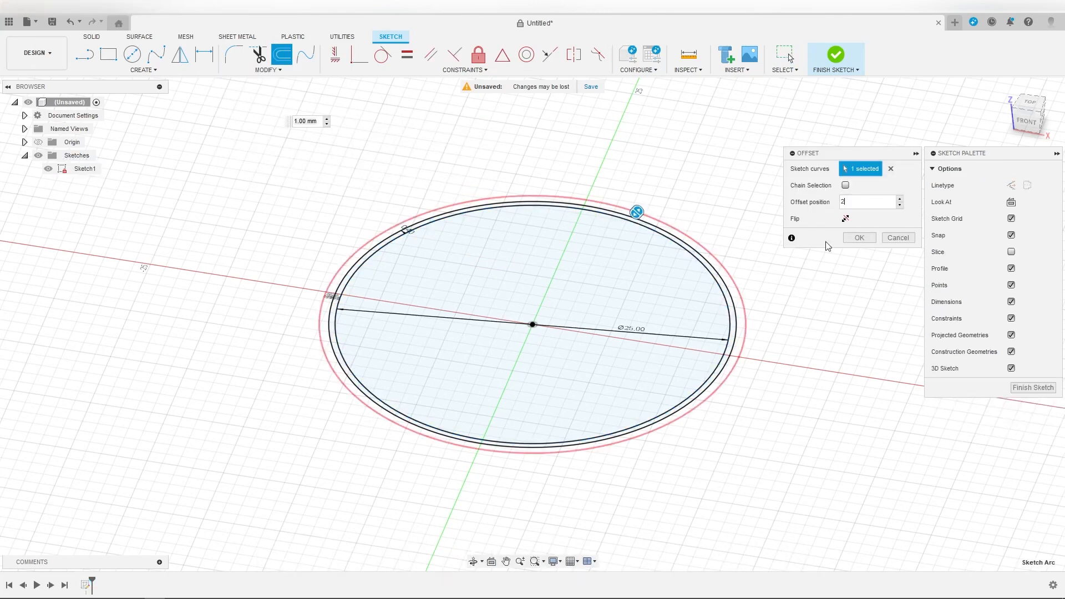
{"action": "left_click", "coordinate": [859, 237]}
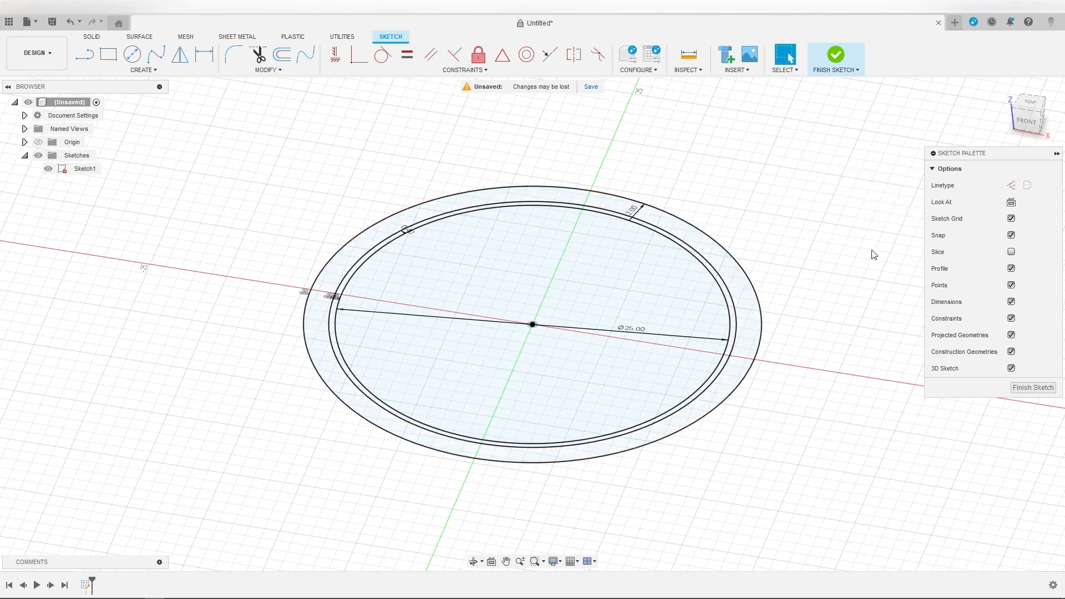
{"action": "left_click", "coordinate": [835, 54]}
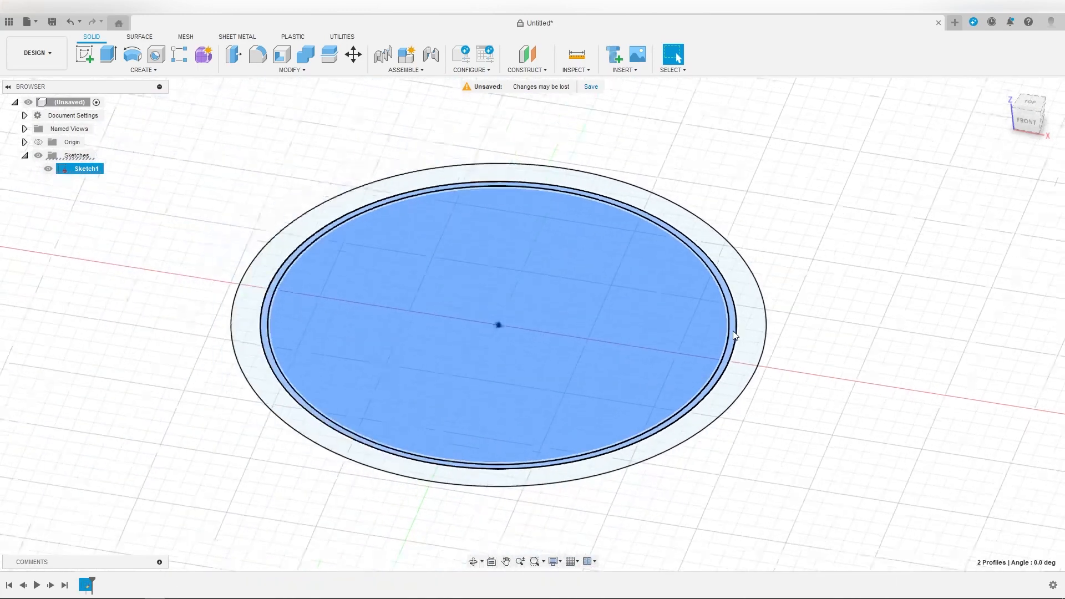
Step: Extrude the inner circle and thin ring into a 12 mm tall cylinder
{"action": "left_click", "coordinate": [106, 53]}
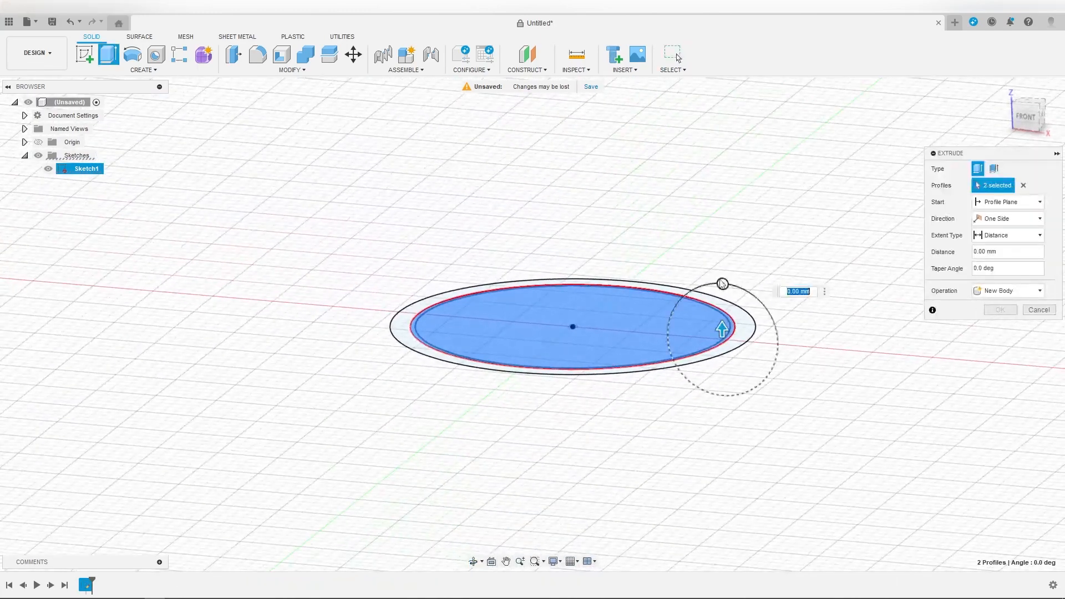
{"action": "left_click_drag", "start_coordinate": [722, 327], "coordinate": [722, 180]}
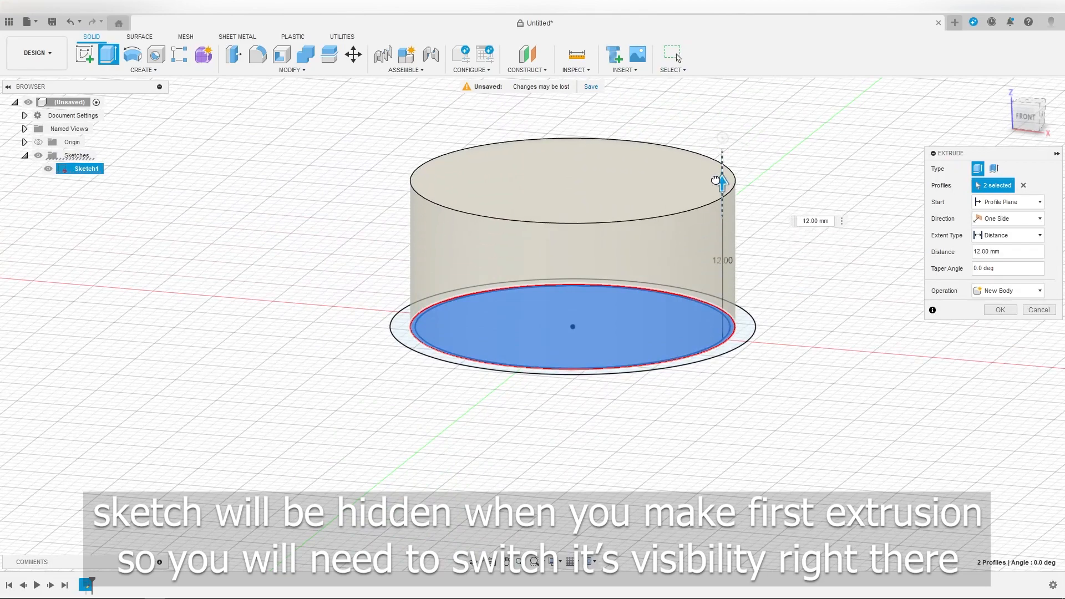
{"action": "left_click", "coordinate": [998, 310]}
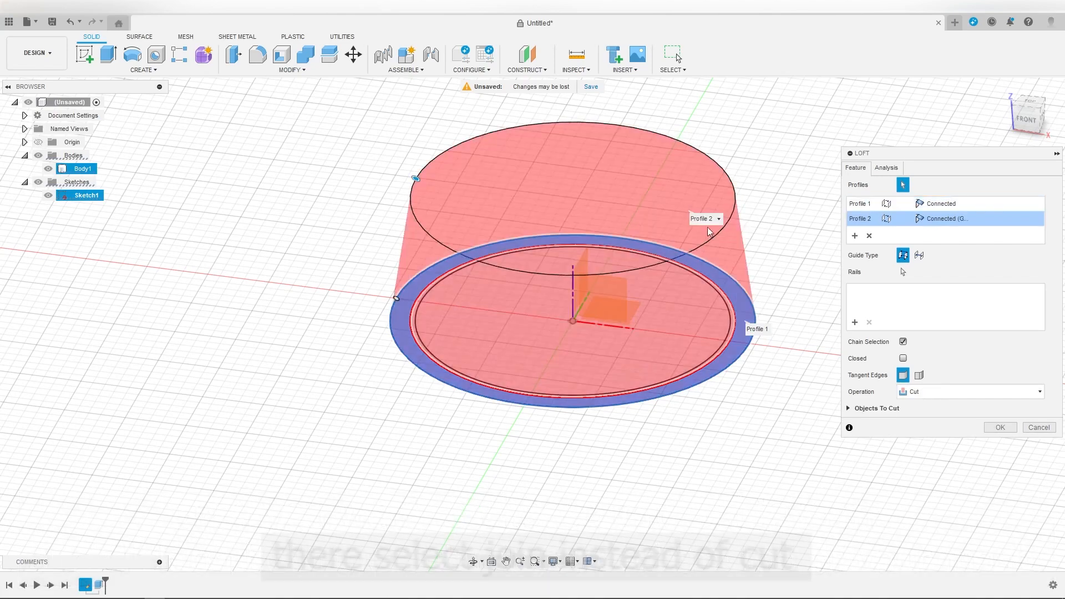
Step: Loft from the outer 2 mm ring to the cylinder top with Operation set to Join
{"action": "left_click", "coordinate": [970, 391]}
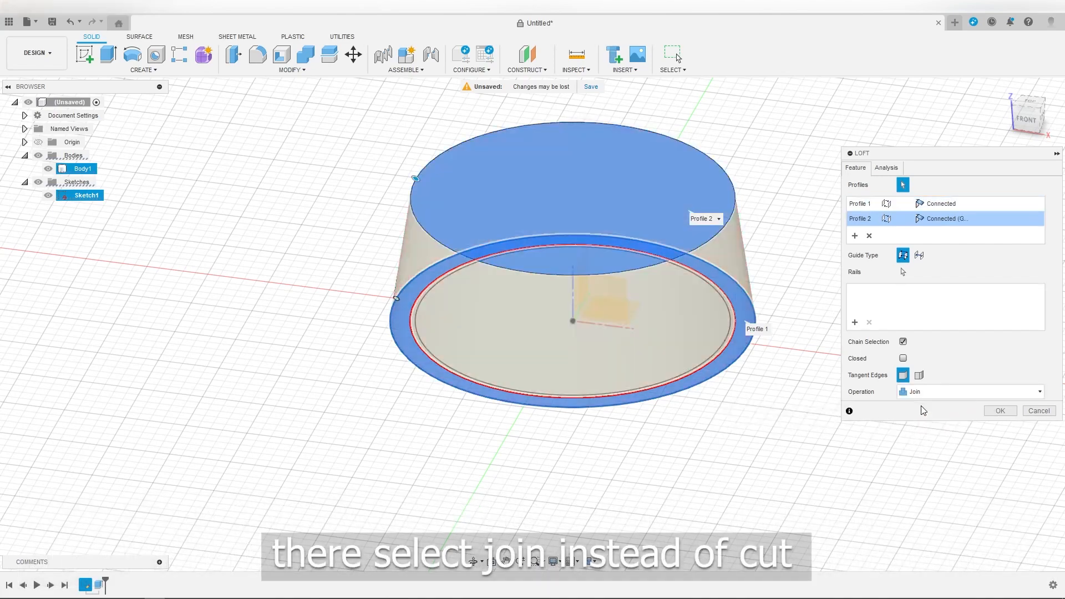
{"action": "left_click", "coordinate": [999, 411]}
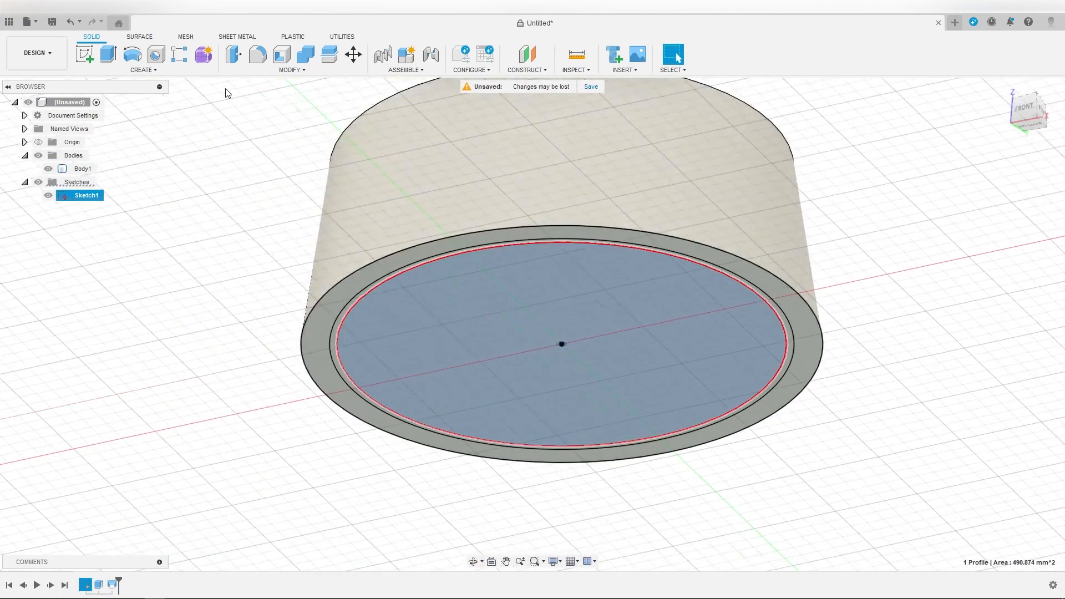
Step: Cut-extrude the inner circle 11 mm into the body, hollowing it into a tapered ring
{"action": "left_click", "coordinate": [107, 54]}
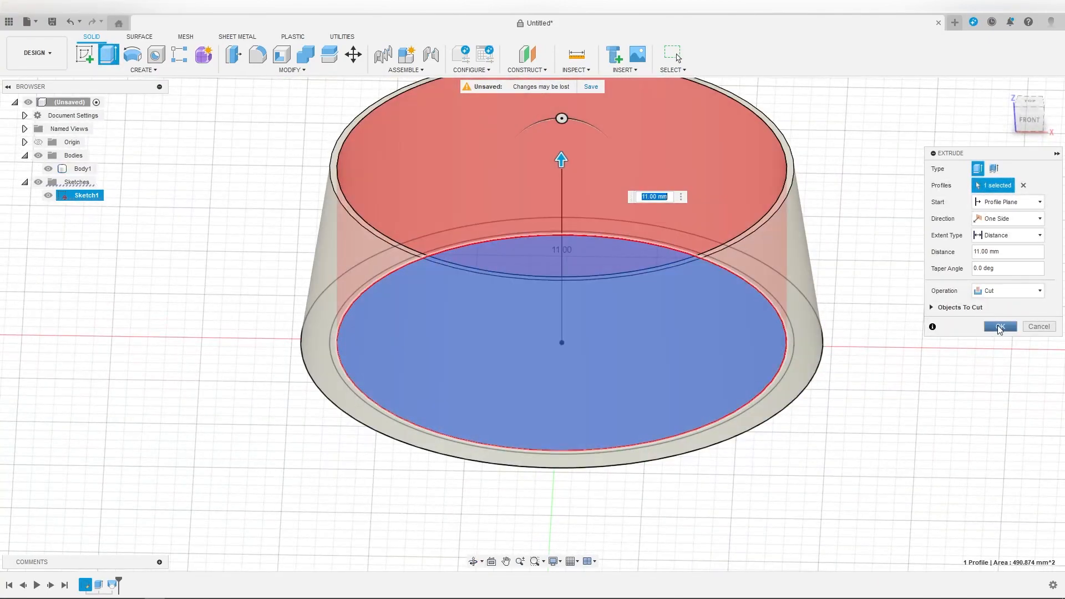
{"action": "left_click", "coordinate": [998, 327]}
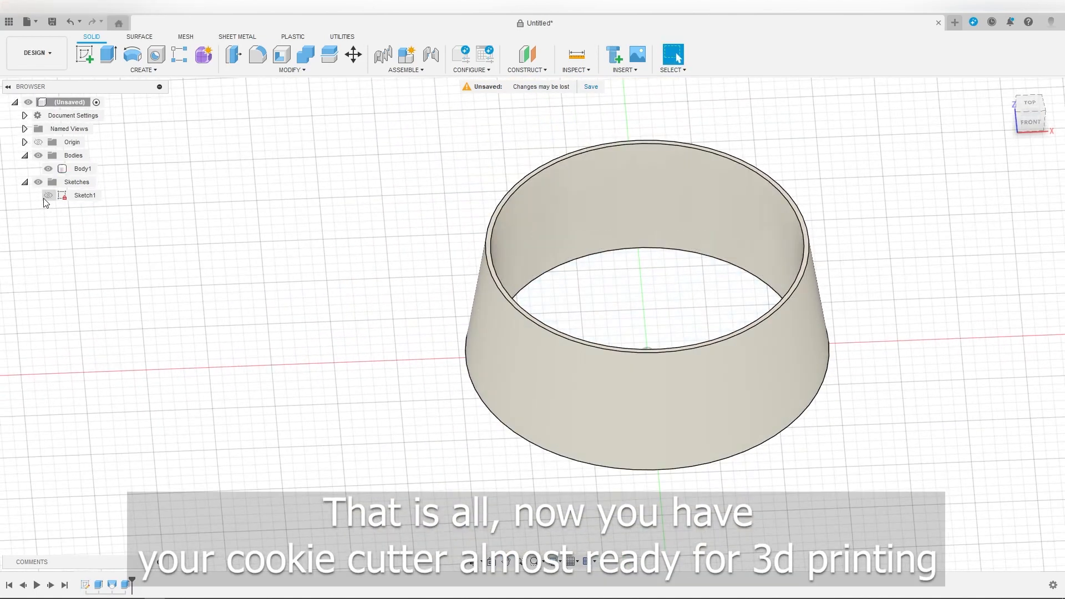
Step: Start Save As Mesh on Body1 with binary STL format in millimetres
{"action": "left_click", "coordinate": [83, 168]}
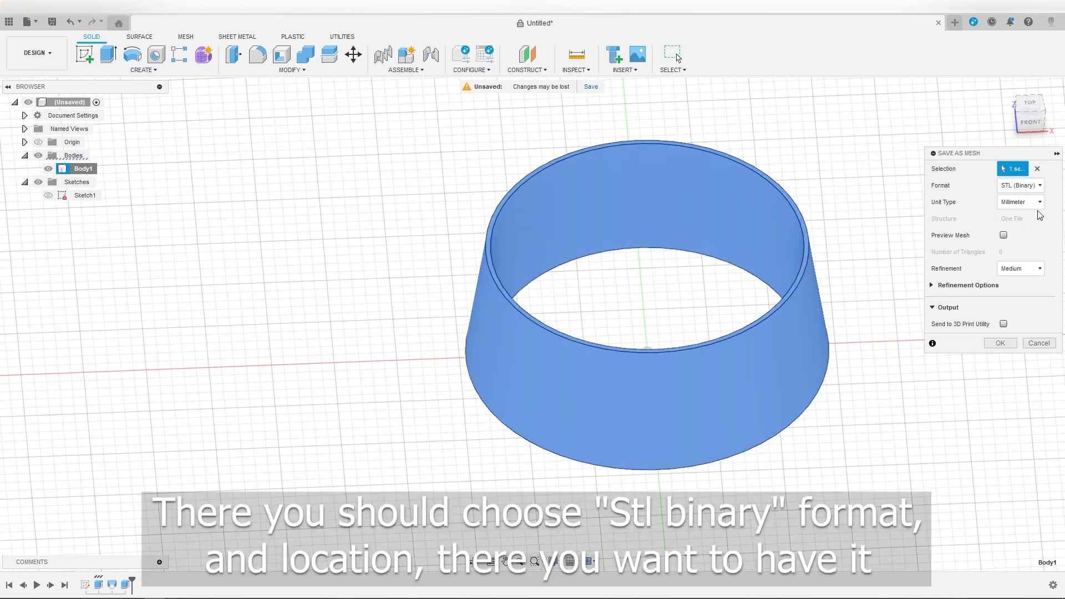
Step: Save the mesh as Body1.stl into the Desktop example folder
{"action": "left_click", "coordinate": [998, 343]}
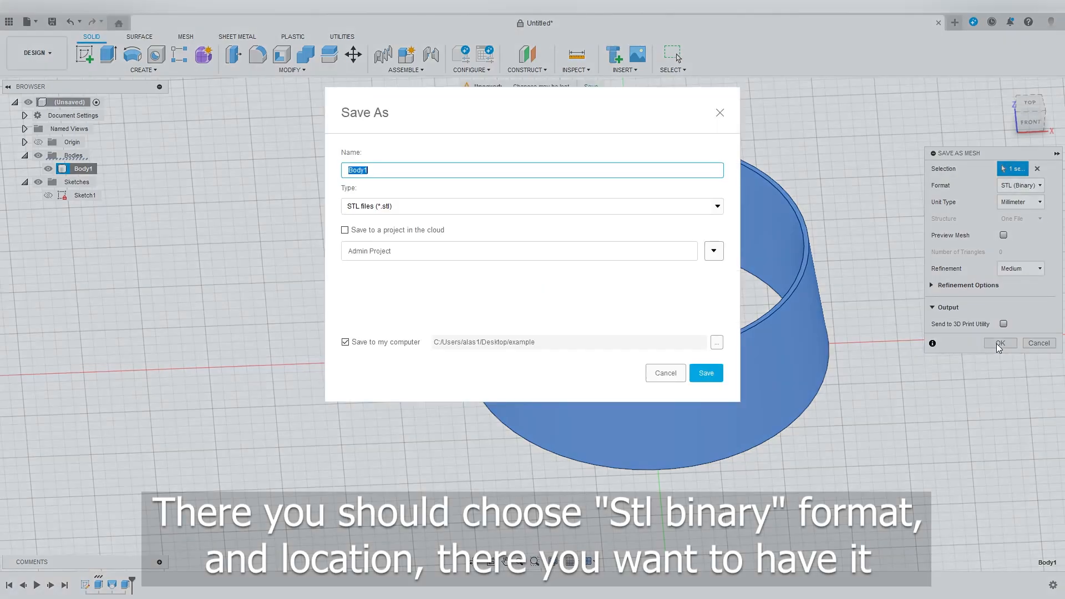
{"action": "left_click", "coordinate": [716, 341]}
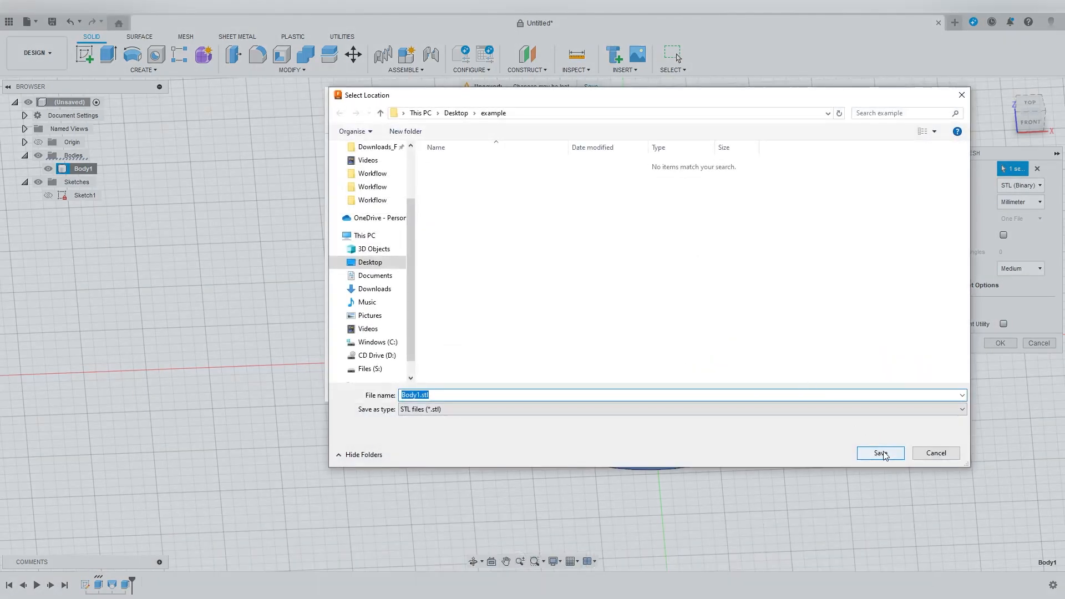
{"action": "left_click", "coordinate": [879, 453]}
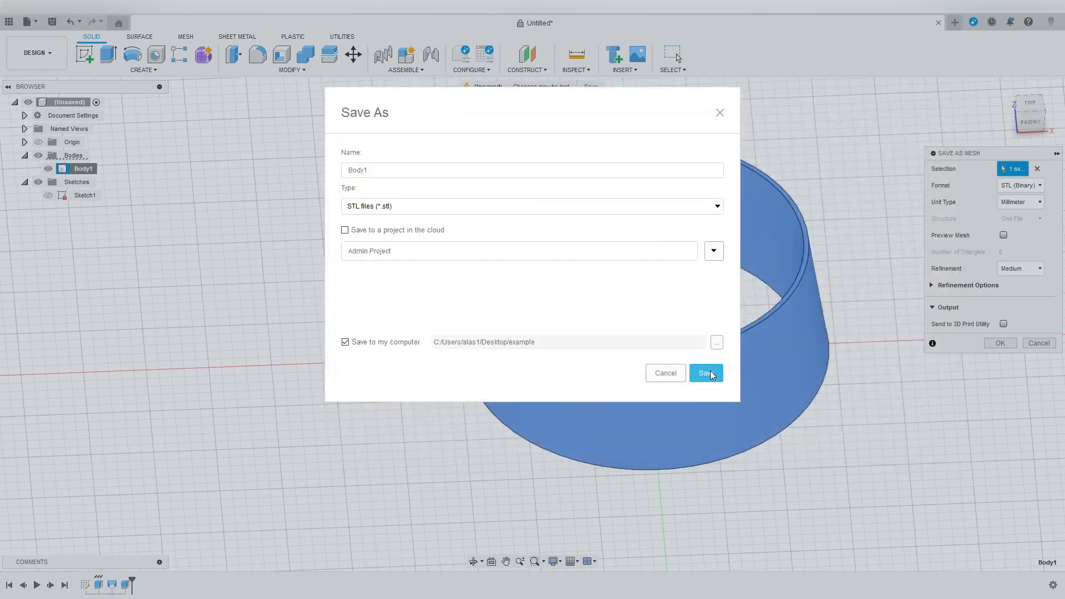
{"action": "left_click", "coordinate": [706, 373]}
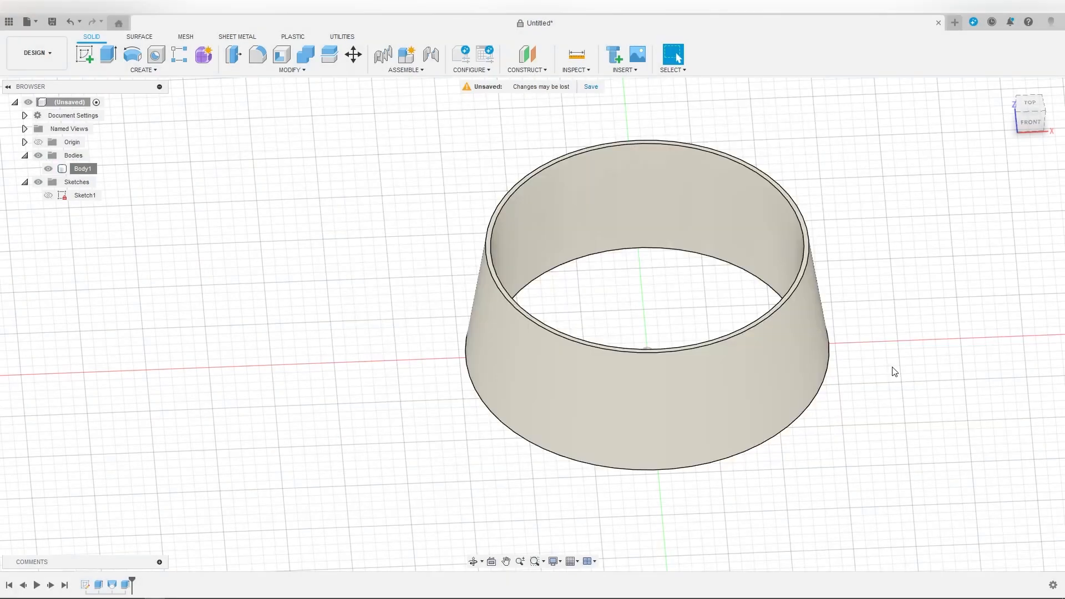